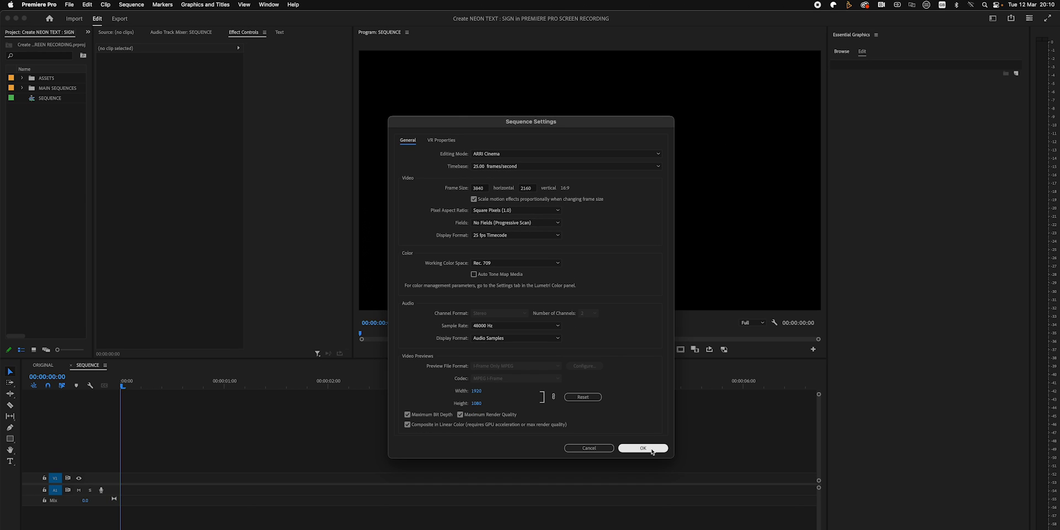
Confirm the 3840×2160 sequence settings and fill the NEON text with pink #EB36FF.
{"action": "left_click", "coordinate": [642, 448]}
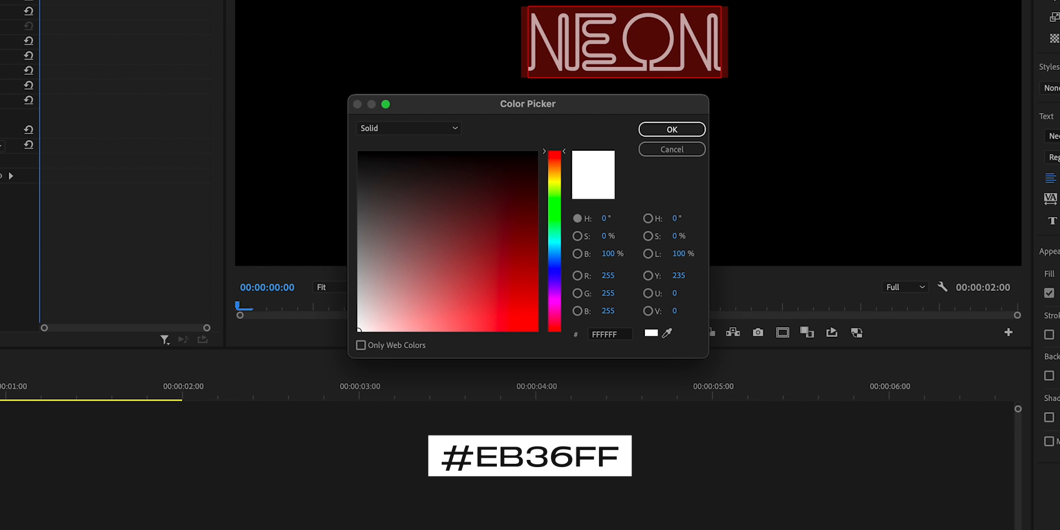
{"action": "type", "text": "EB36FF"}
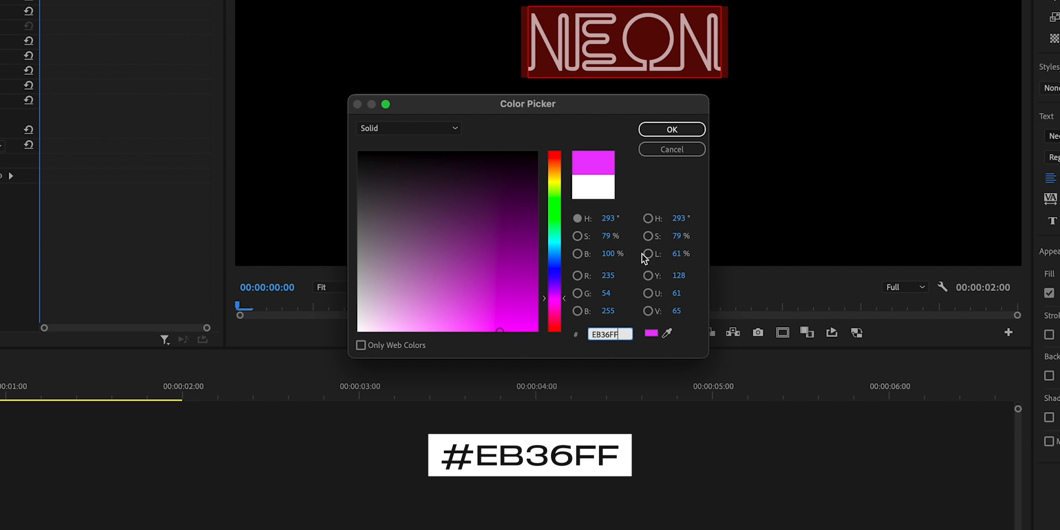
{"action": "left_click", "coordinate": [671, 130]}
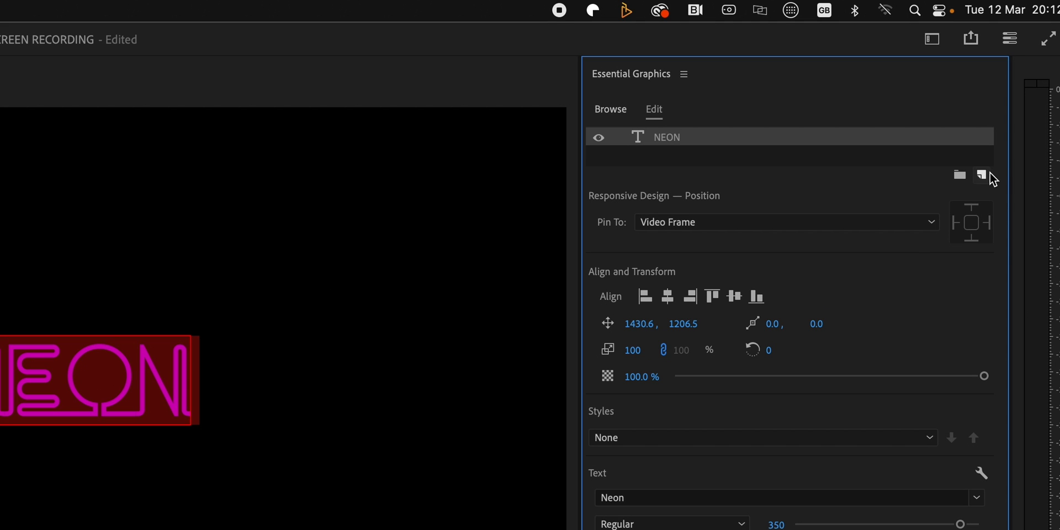
Add a new text layer to the graphic and give it a blue #00A5FF fill.
{"action": "left_click", "coordinate": [984, 175]}
{"action": "type", "text": "PREMI"}
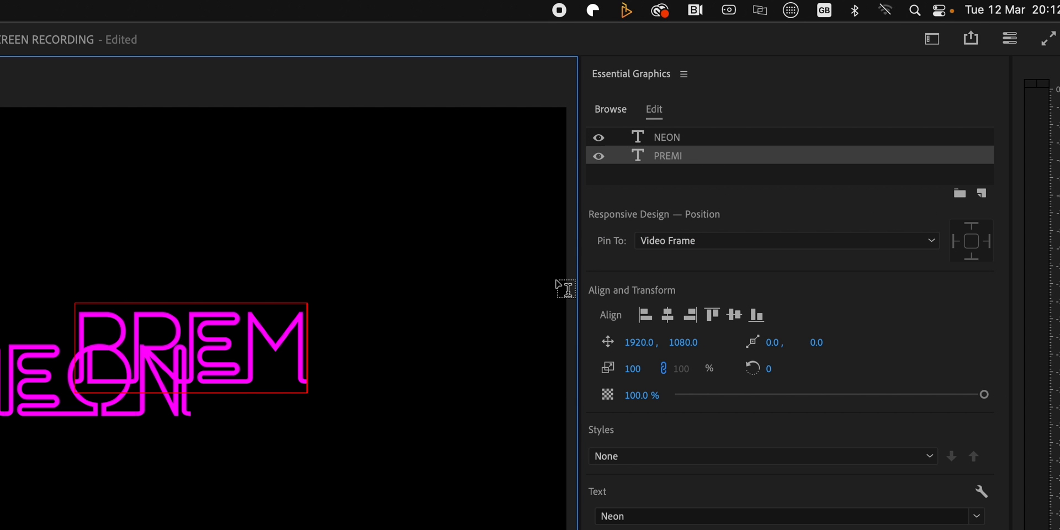
{"action": "left_click", "coordinate": [662, 398]}
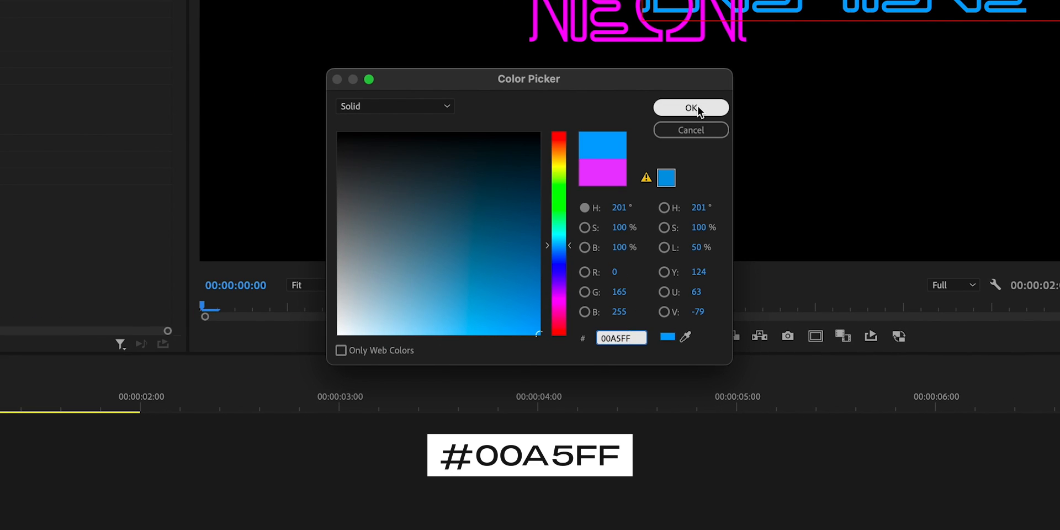
{"action": "left_click", "coordinate": [690, 109]}
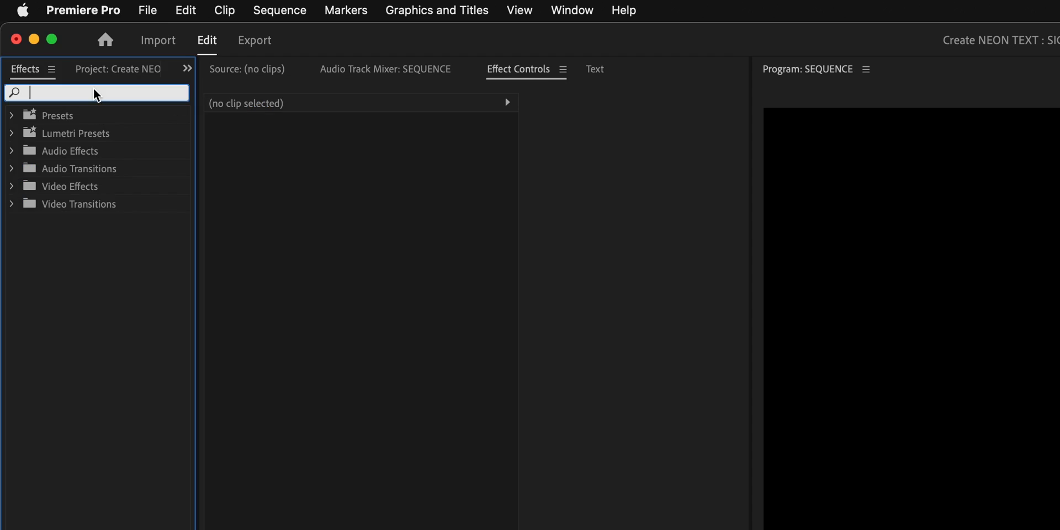
Search the Effects panel for 'bevel alpha' and change the monitor's zoom level.
{"action": "type", "text": "bevel a"}
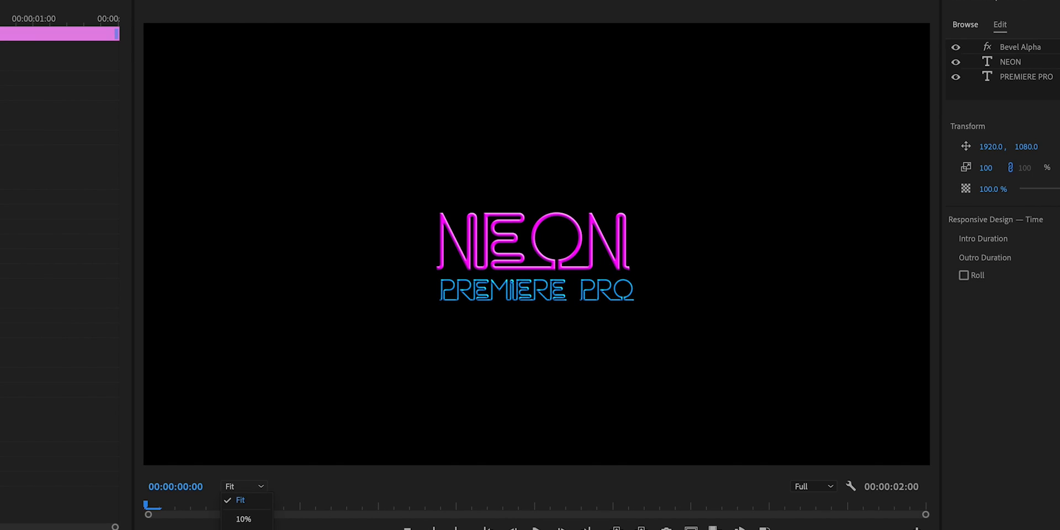
{"action": "left_click", "coordinate": [243, 500]}
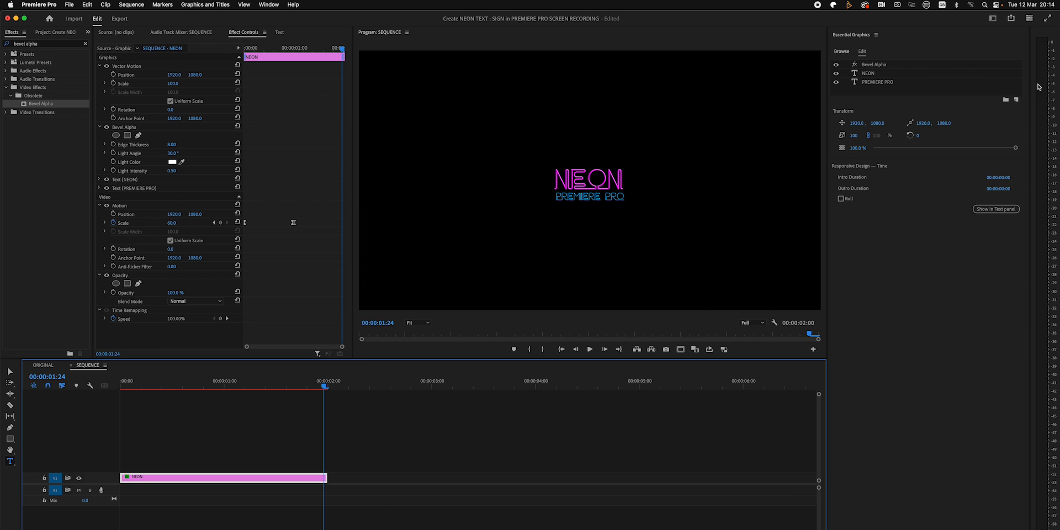
Set the NEON text layer's scale to 200.
{"action": "left_click", "coordinate": [868, 72]}
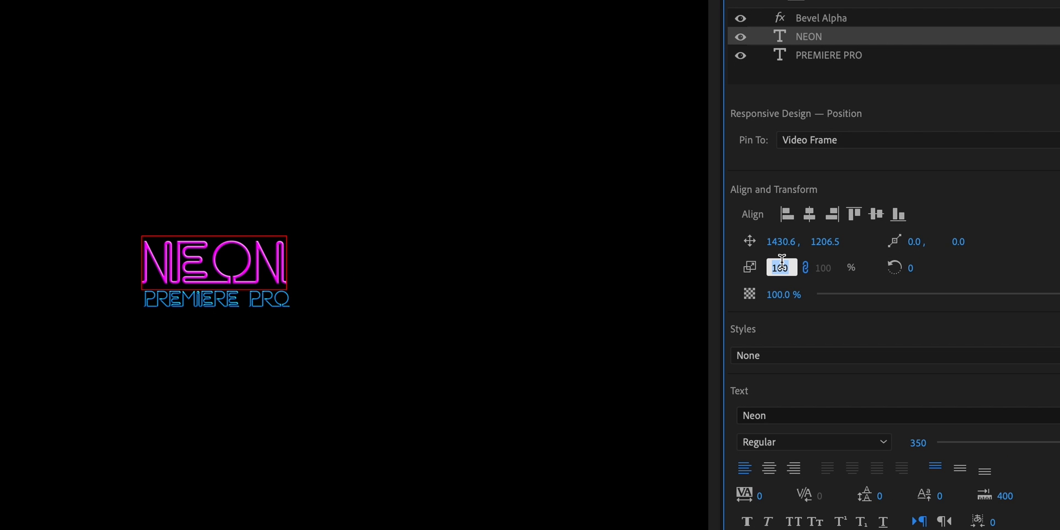
{"action": "type", "text": "200"}
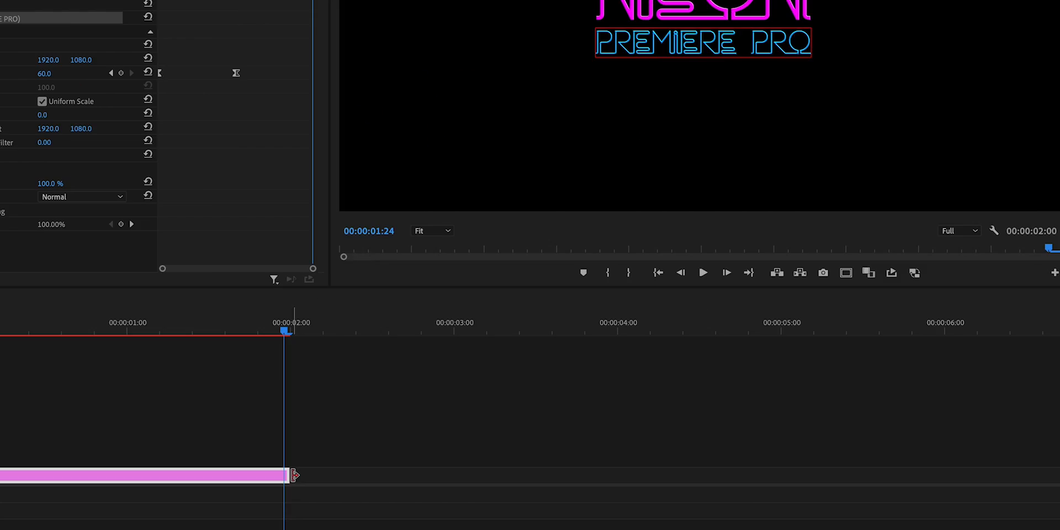
Stretch the sign clip to six seconds; set copy fills to pale pink B991C1 and pale blue 97BDD1.
{"action": "left_click_drag", "start_coordinate": [292, 475], "coordinate": [1008, 421]}
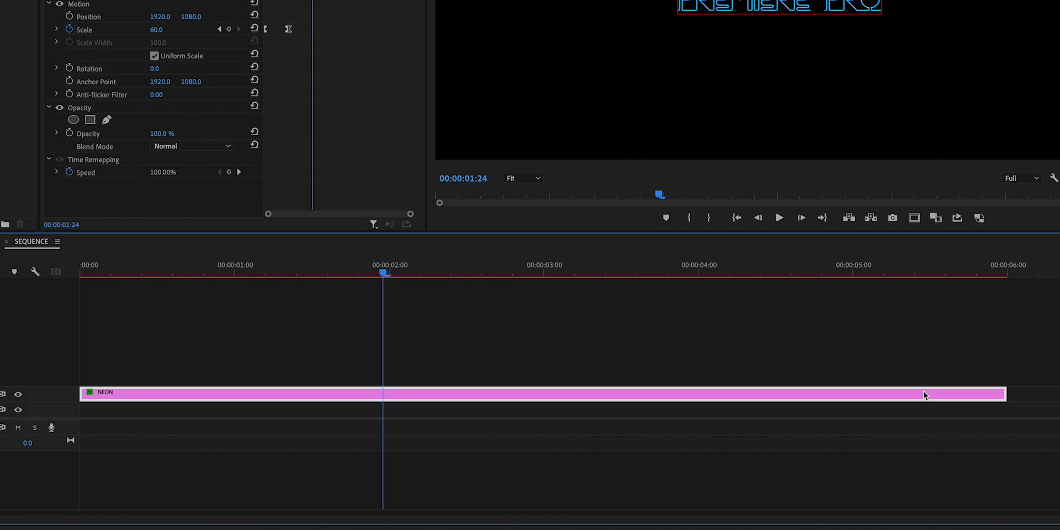
{"action": "mouse_move", "coordinate": [926, 395]}
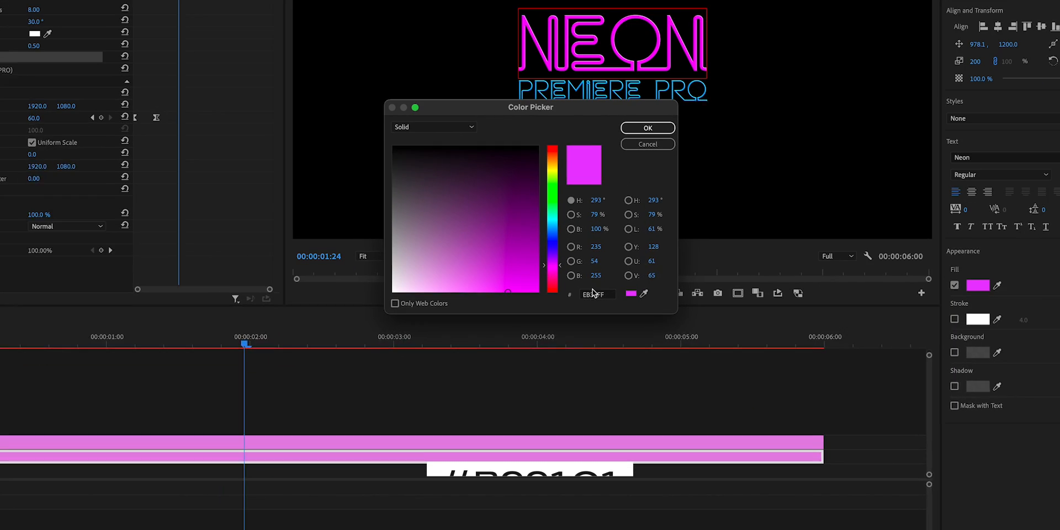
{"action": "left_click", "coordinate": [646, 127]}
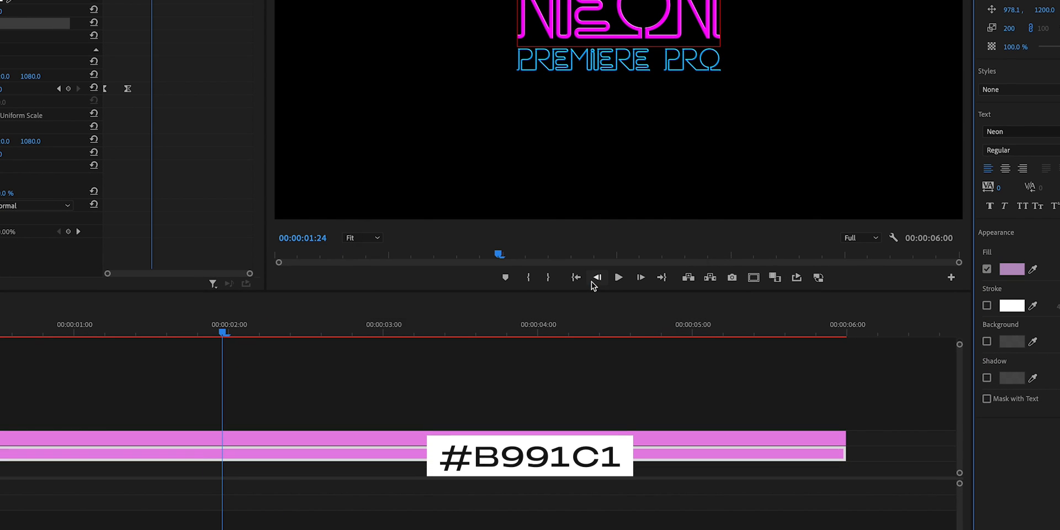
{"action": "left_click", "coordinate": [1012, 269]}
{"action": "type", "text": "97BDD1"}
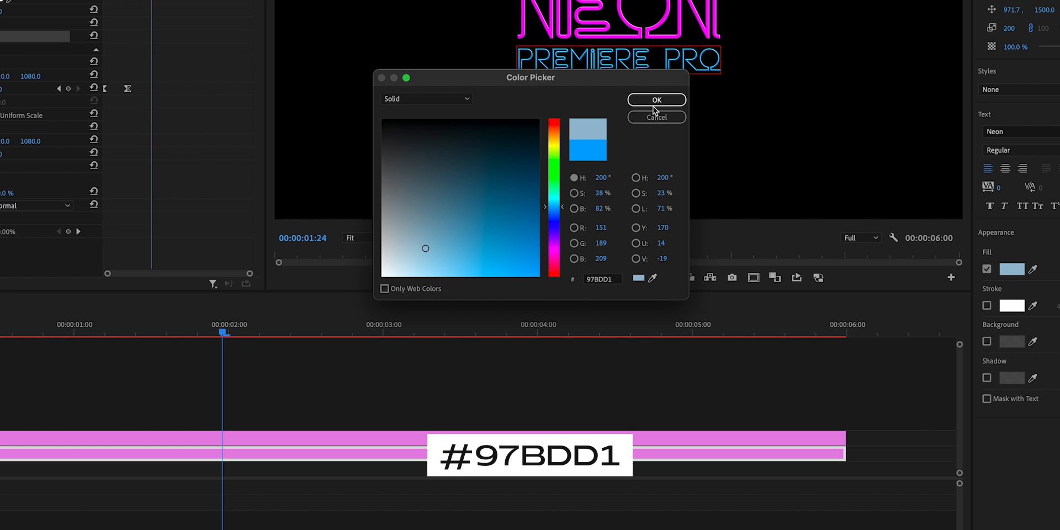
{"action": "left_click", "coordinate": [657, 100]}
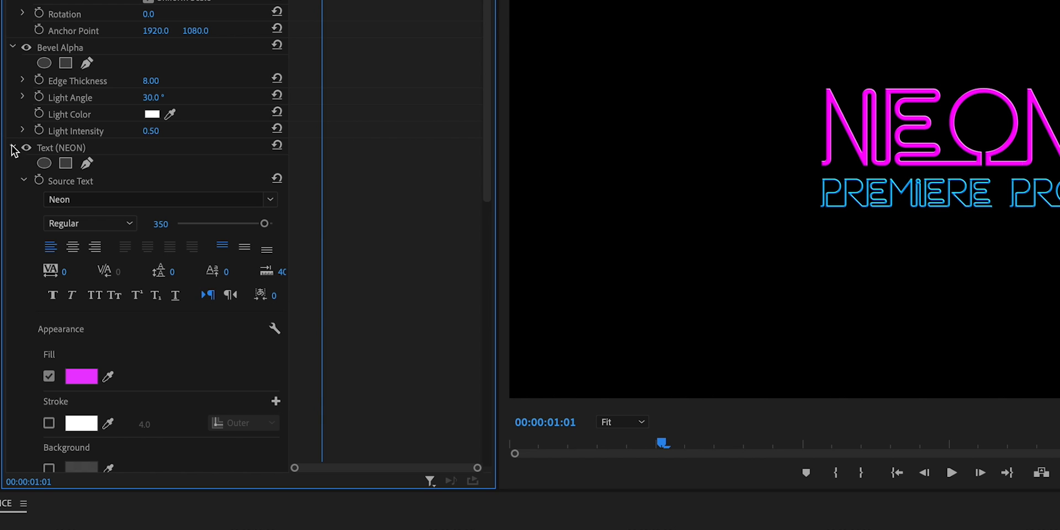
Scroll the duplicate clip's Effect Controls to locate Bevel Alpha.
{"action": "scroll", "scroll_direction": "down", "scroll_amount": 3}
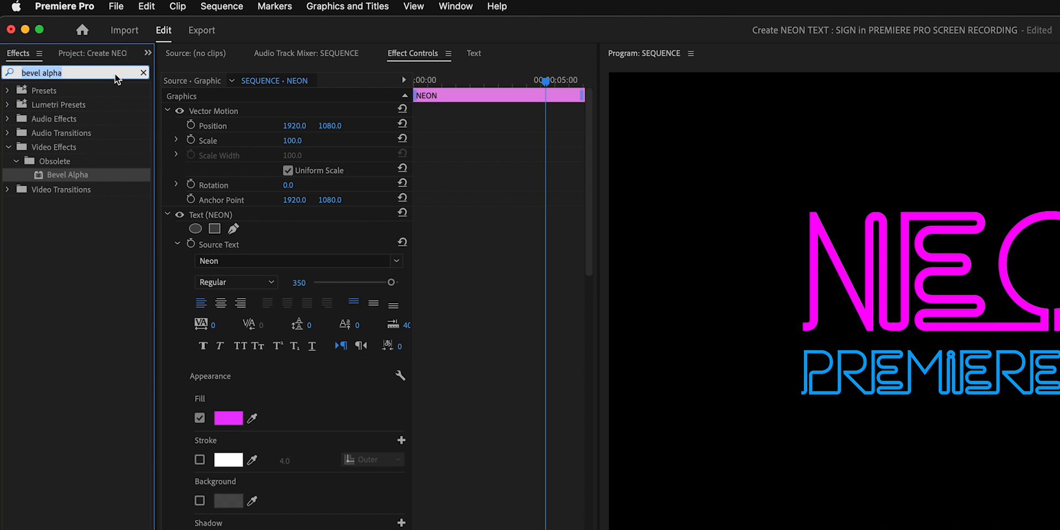
Search the Effects panel for 'gaussian blur'.
{"action": "type", "text": "gaussian blur"}
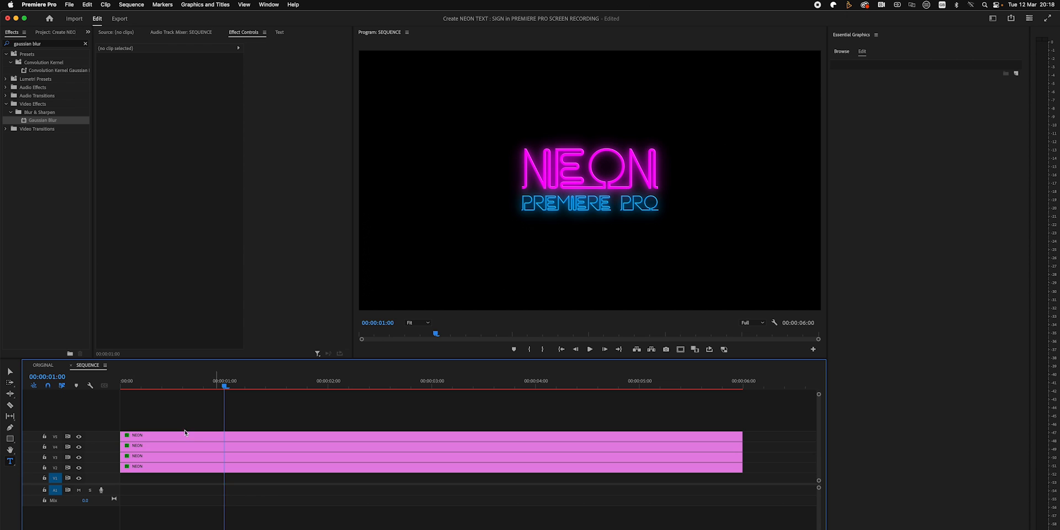
{"action": "mouse_move", "coordinate": [144, 470]}
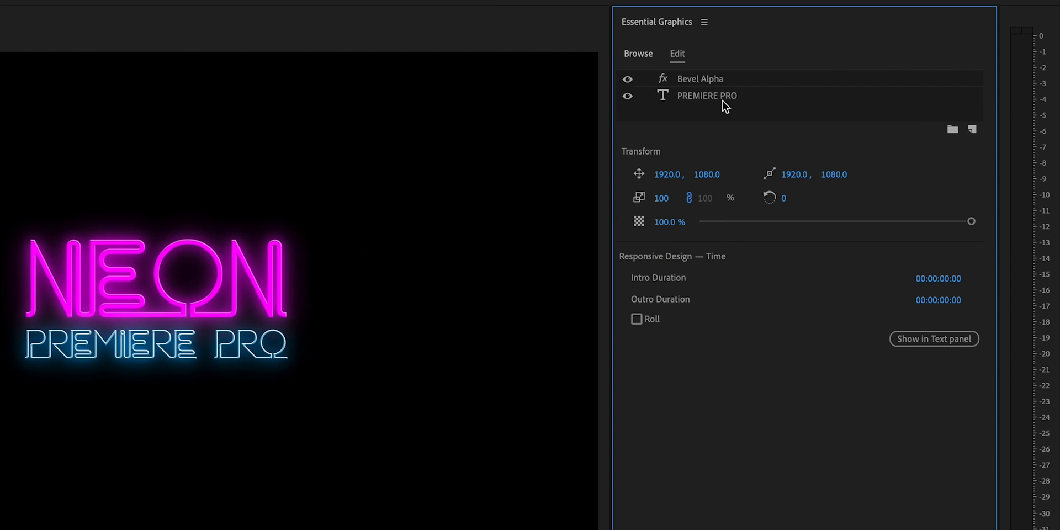
Add a renamed rectangle shape layer below Bevel Alpha and turn off its solid fill.
{"action": "left_click", "coordinate": [972, 112]}
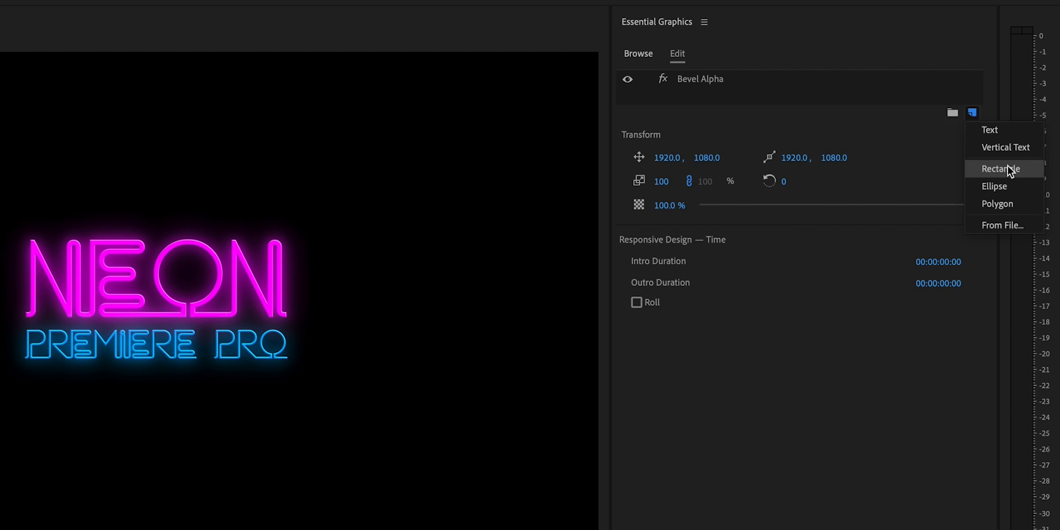
{"action": "left_click", "coordinate": [1003, 168]}
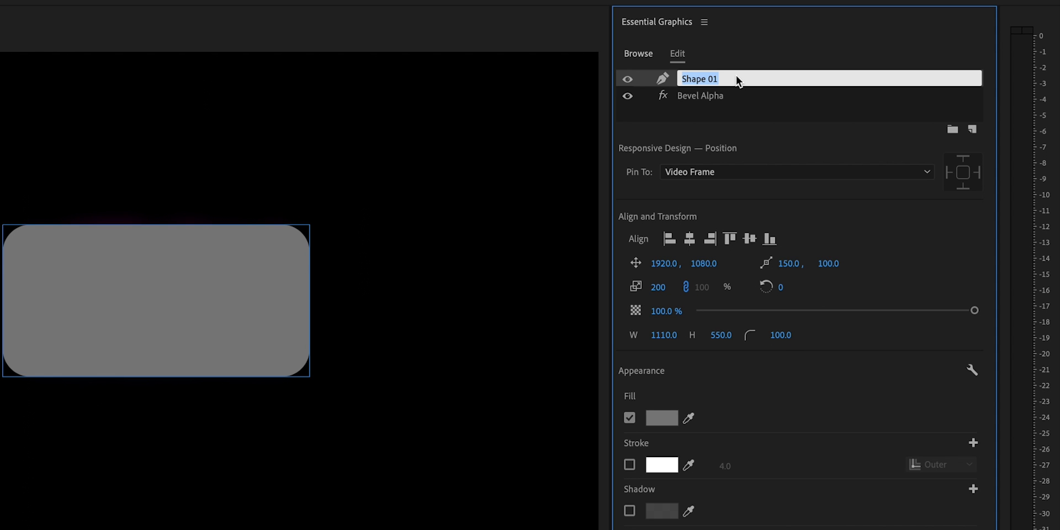
{"action": "left_click", "coordinate": [708, 263]}
{"action": "type", "text": "1070"}
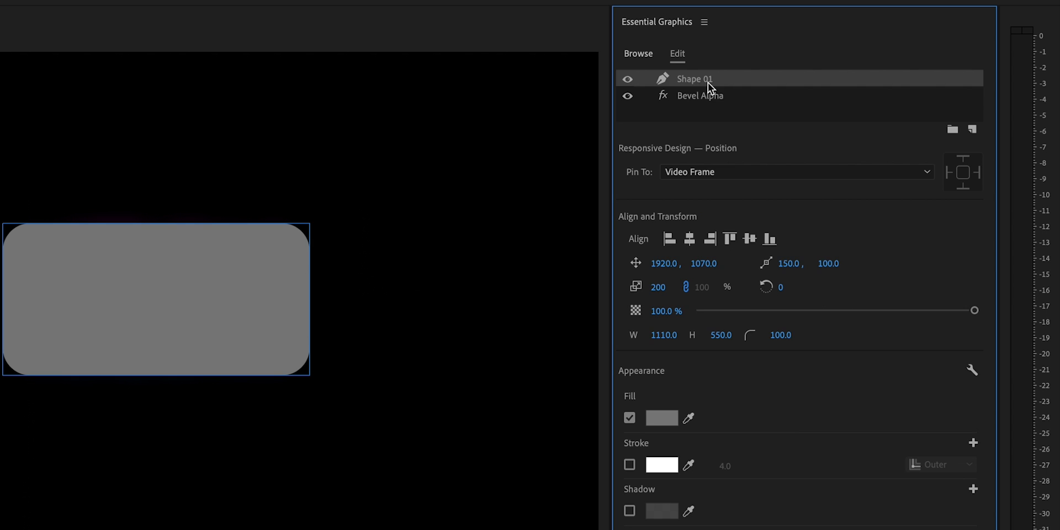
{"action": "left_click_drag", "start_coordinate": [694, 79], "coordinate": [694, 95]}
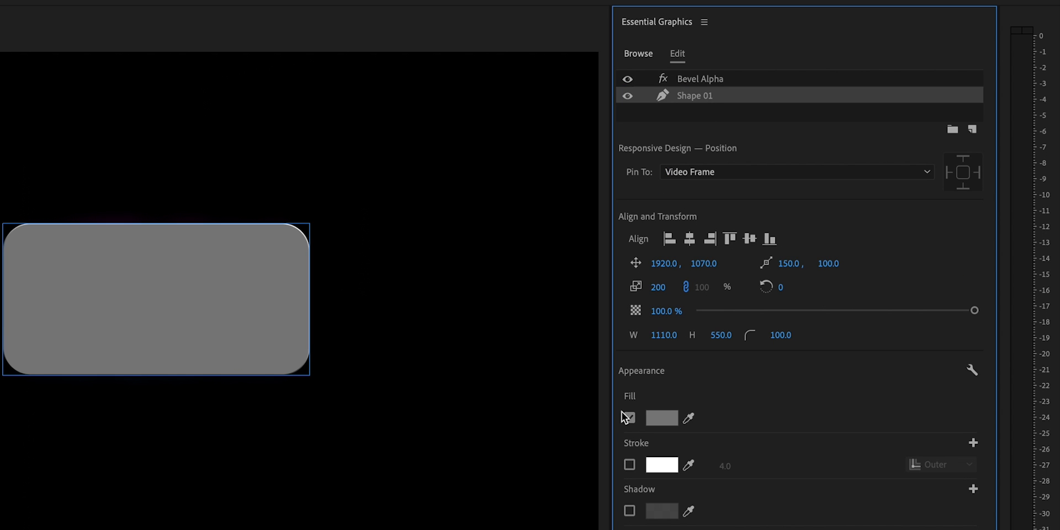
{"action": "left_click", "coordinate": [629, 464]}
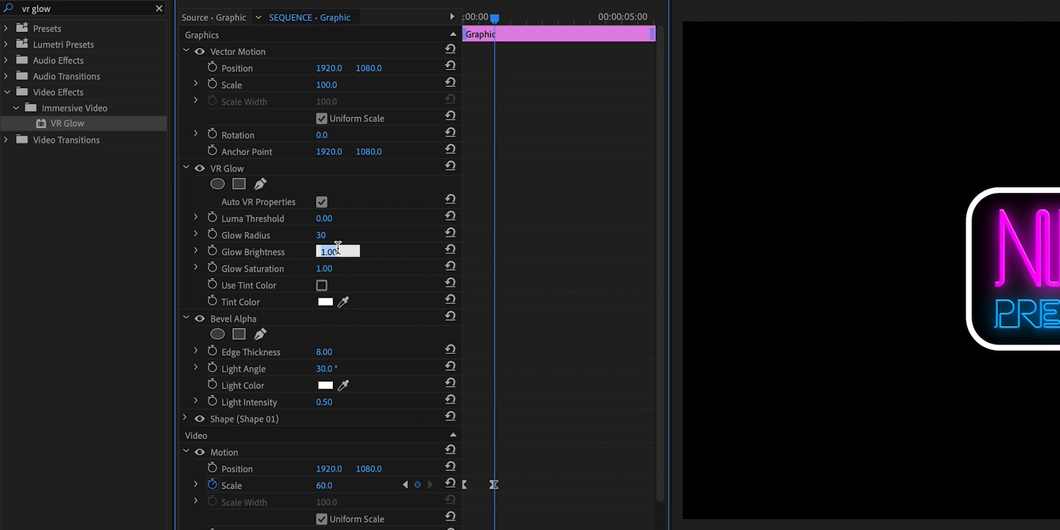
Set VR Glow saturation to 10 and enable a yellow #E6FF00 tint colour.
{"action": "left_click", "coordinate": [338, 268]}
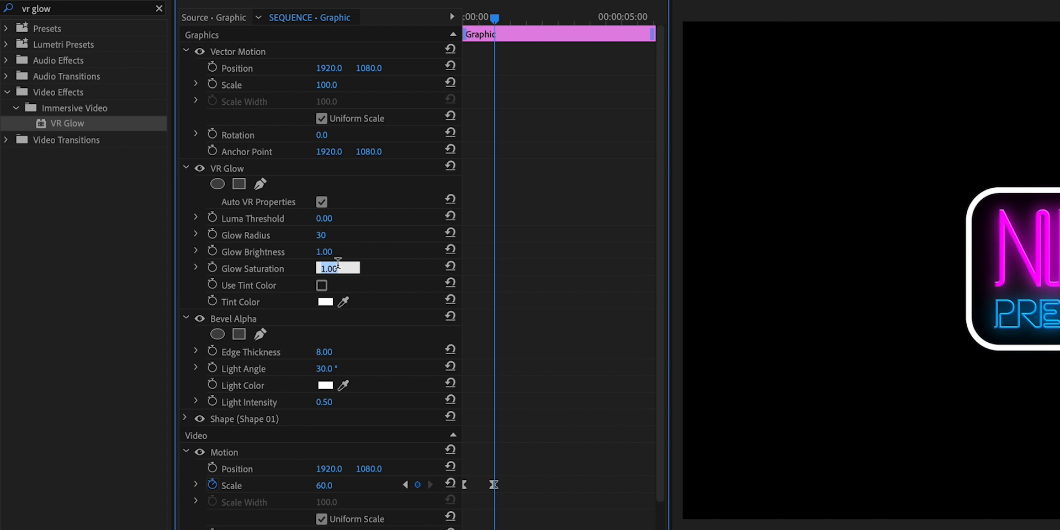
{"action": "left_click", "coordinate": [322, 285]}
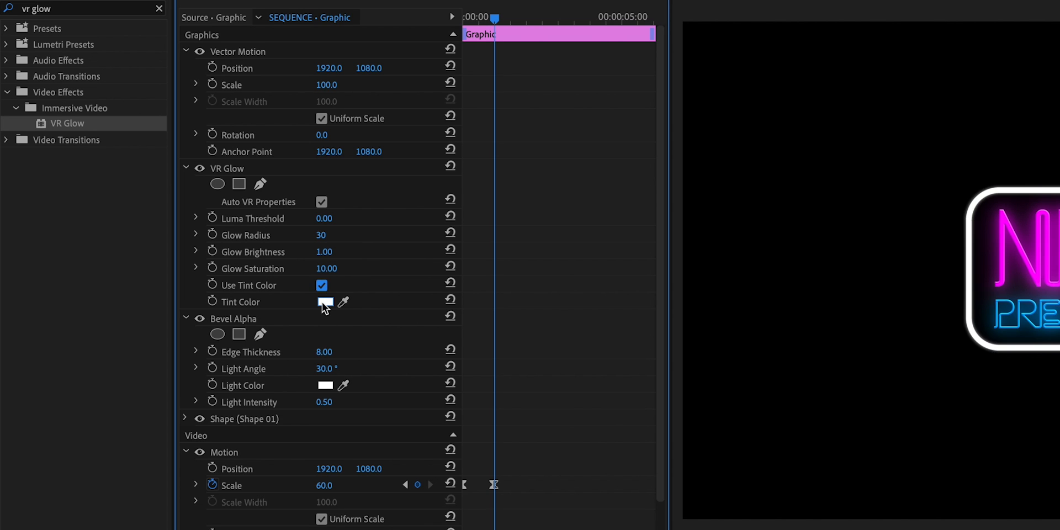
{"action": "left_click", "coordinate": [325, 302]}
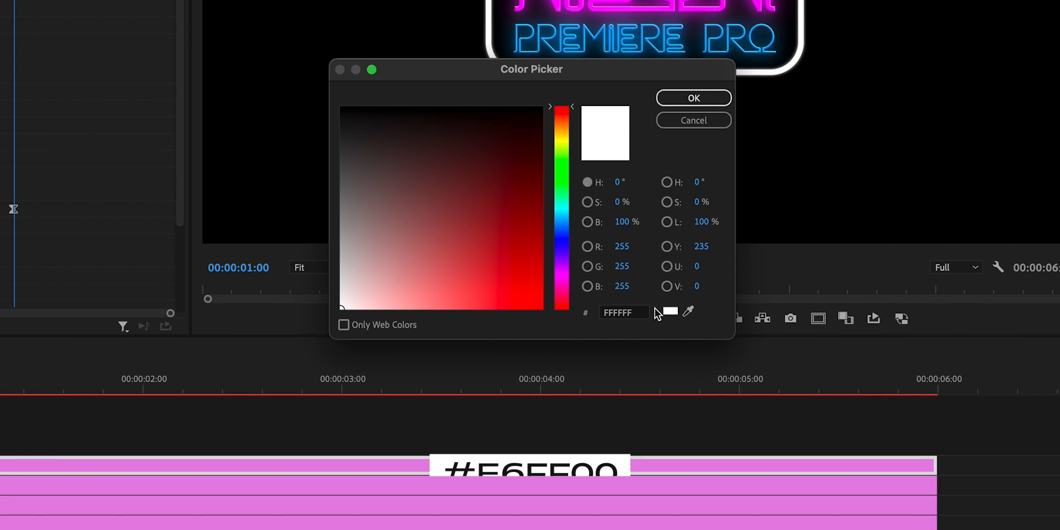
{"action": "left_click", "coordinate": [694, 97]}
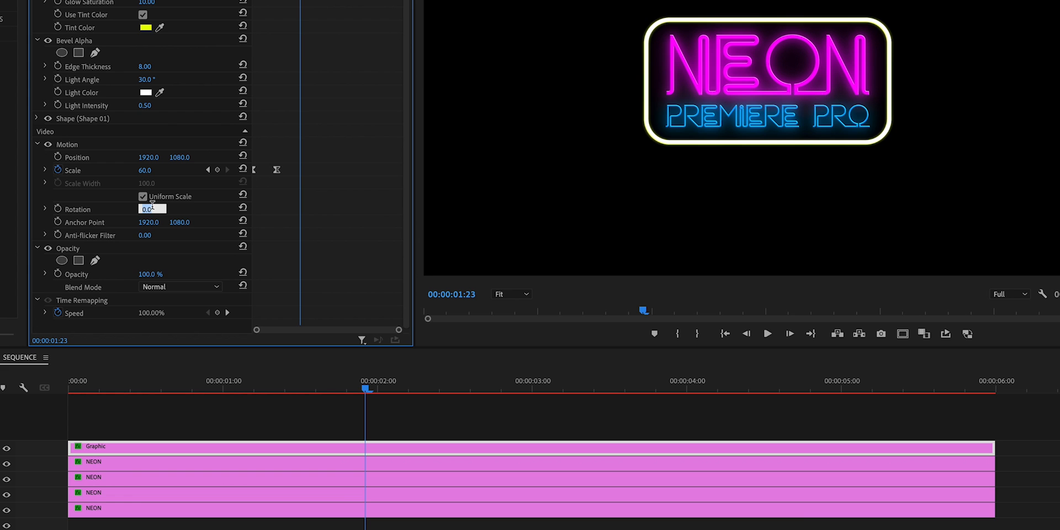
Enter a rotation of -6.0 for each sign clip.
{"action": "type", "text": "-6.0"}
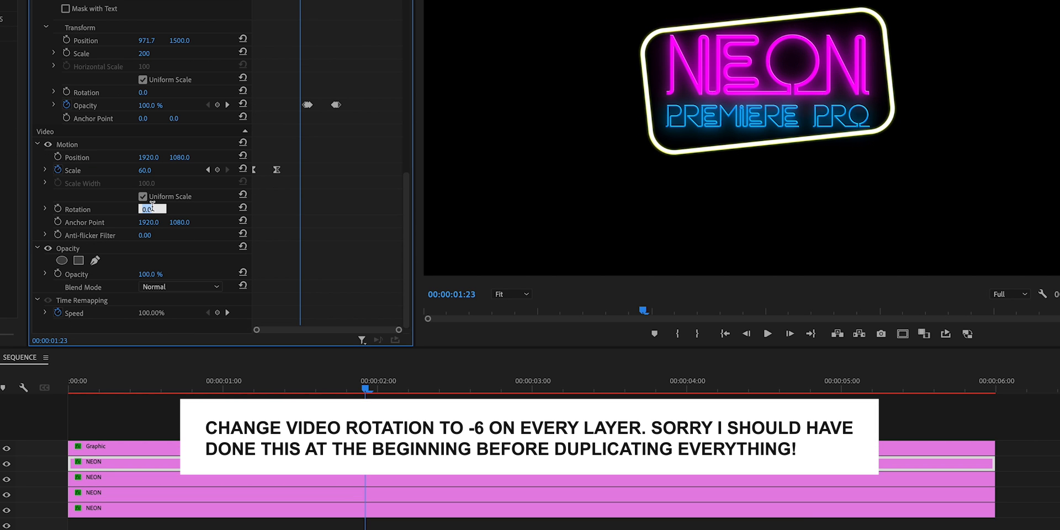
{"action": "type", "text": "-6.0"}
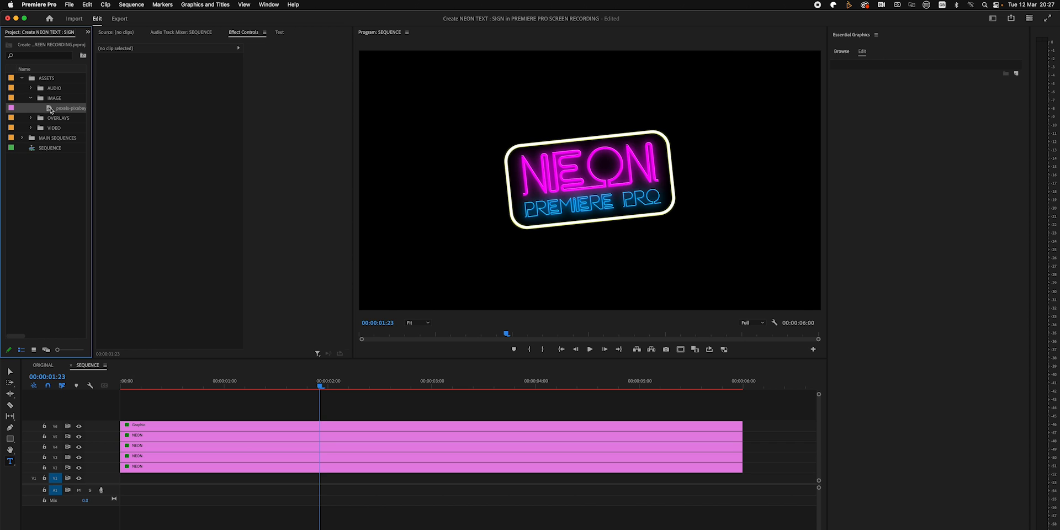
Place the brick wall photo on V1 beneath the sign, tilted -6° and scaled to 102.
{"action": "left_click_drag", "start_coordinate": [70, 108], "coordinate": [223, 477]}
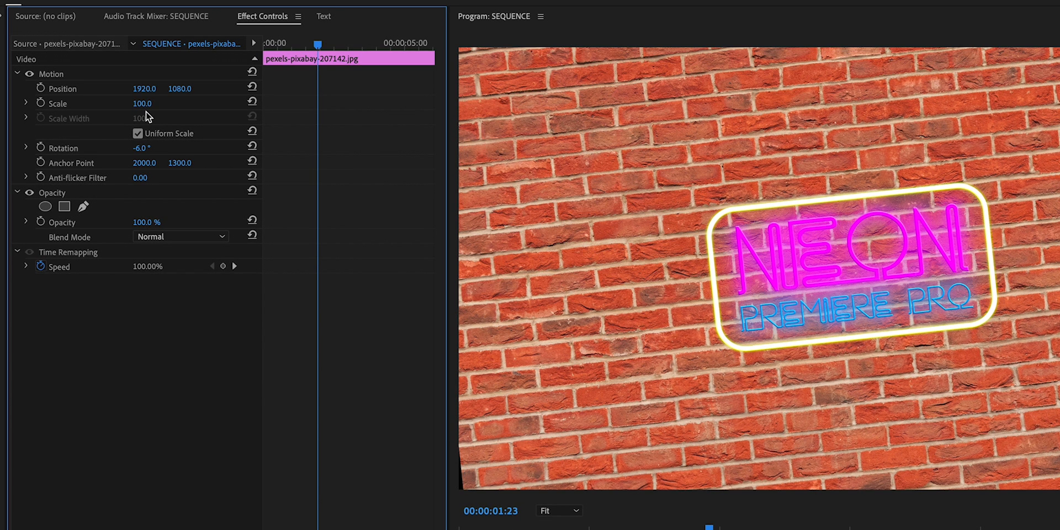
{"action": "type", "text": "102"}
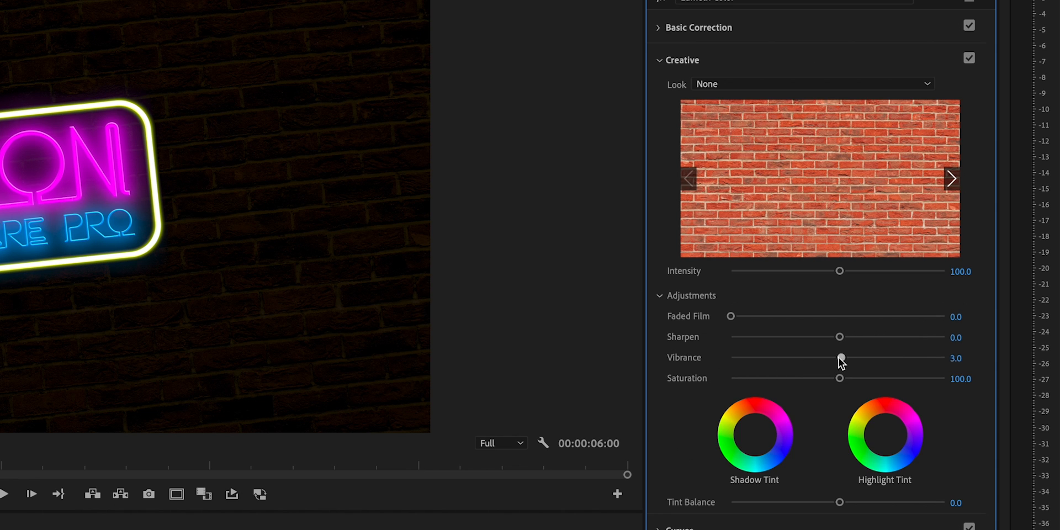
Lower the brick wall's Vibrance slider in Lumetri Color to darken it.
{"action": "left_click_drag", "start_coordinate": [841, 358], "coordinate": [729, 358]}
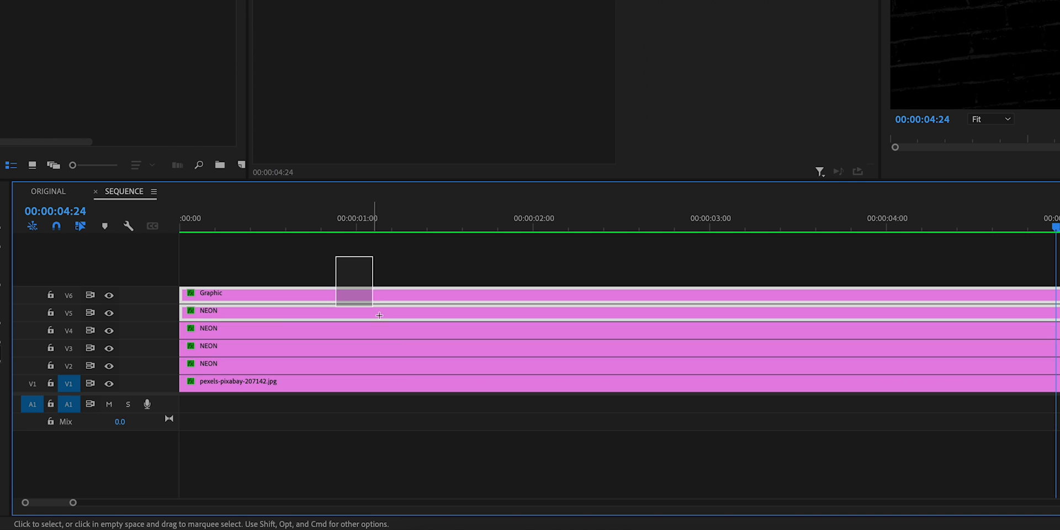
Nest the selected sign and wall clips, then review Sequence Settings and Add/Delete Tracks.
{"action": "right_click", "coordinate": [379, 315]}
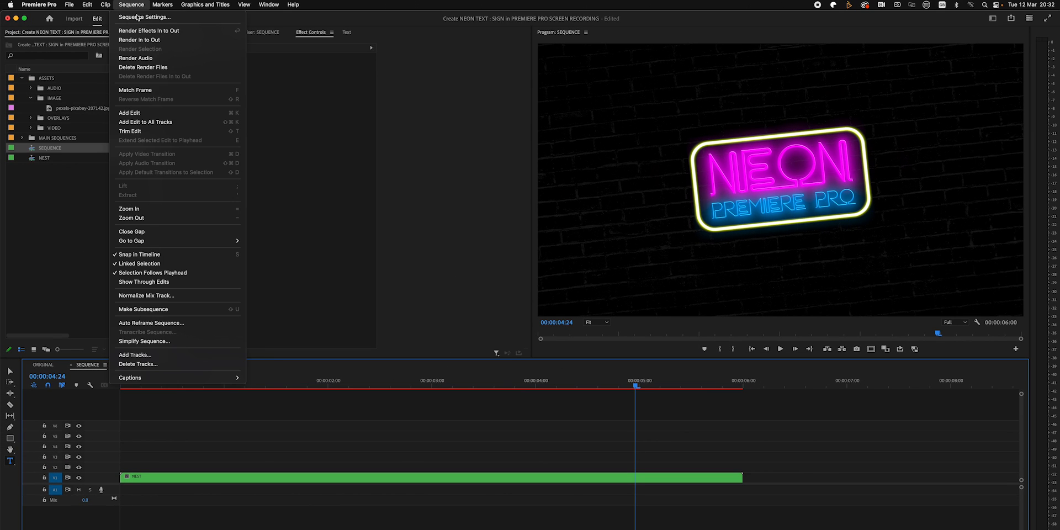
{"action": "left_click", "coordinate": [145, 17]}
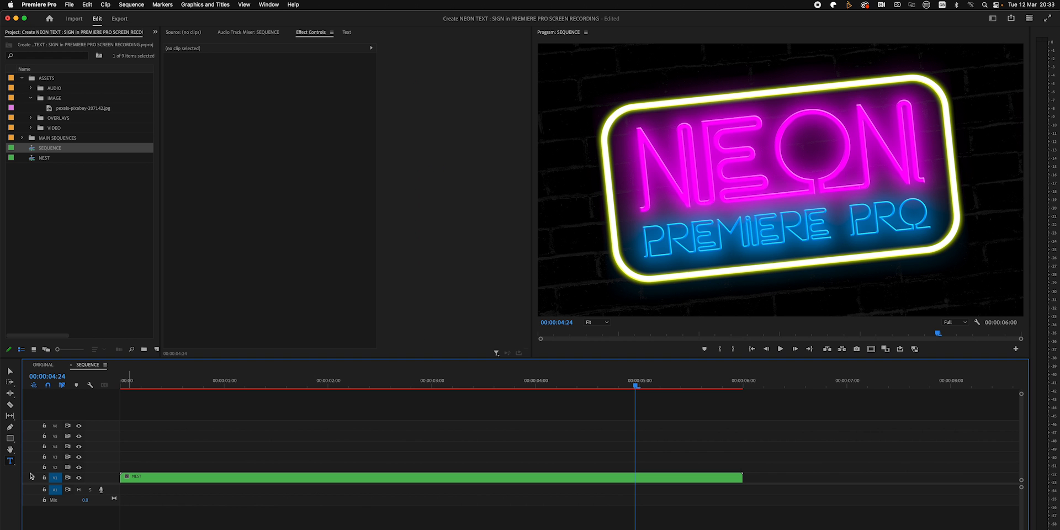
{"action": "right_click", "coordinate": [54, 478]}
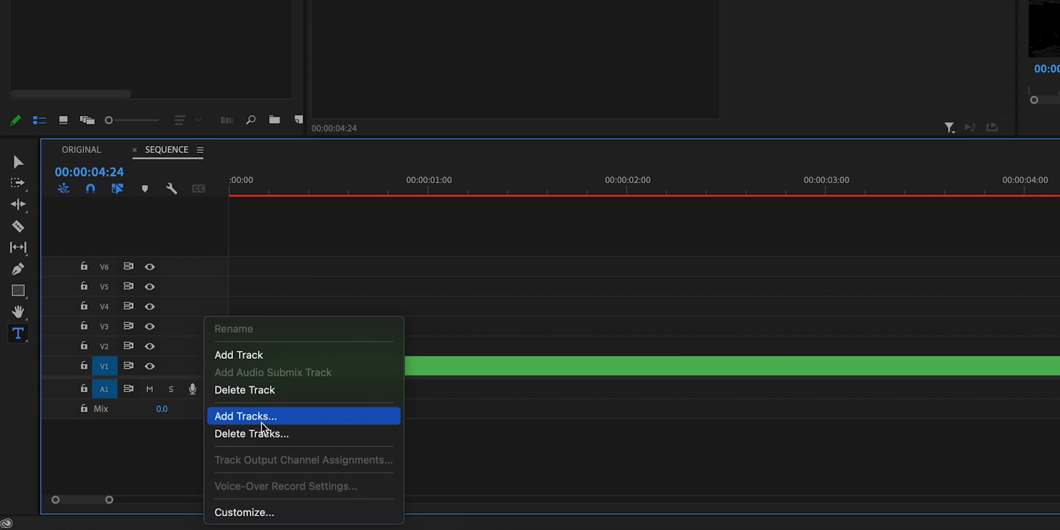
{"action": "left_click", "coordinate": [252, 433]}
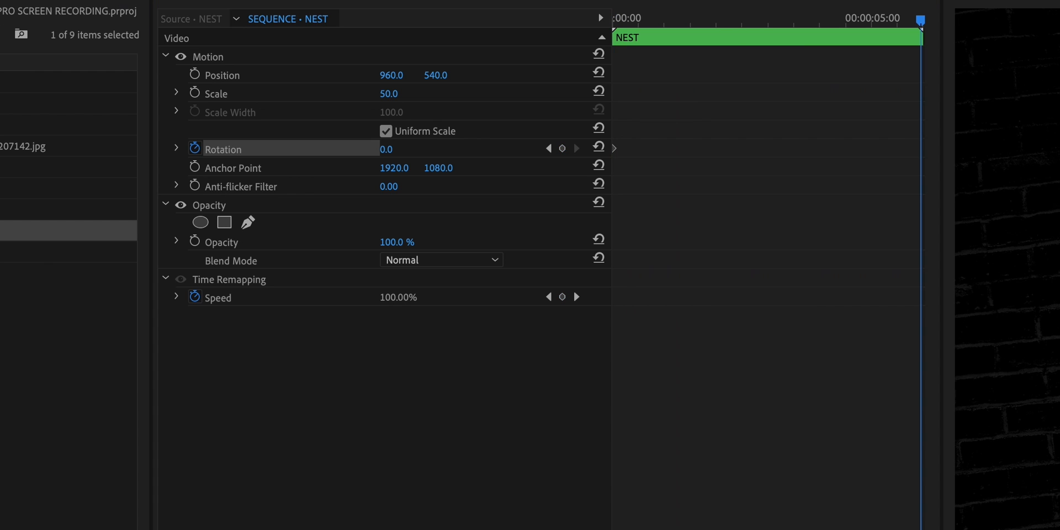
{"action": "mouse_move", "coordinate": [633, 234]}
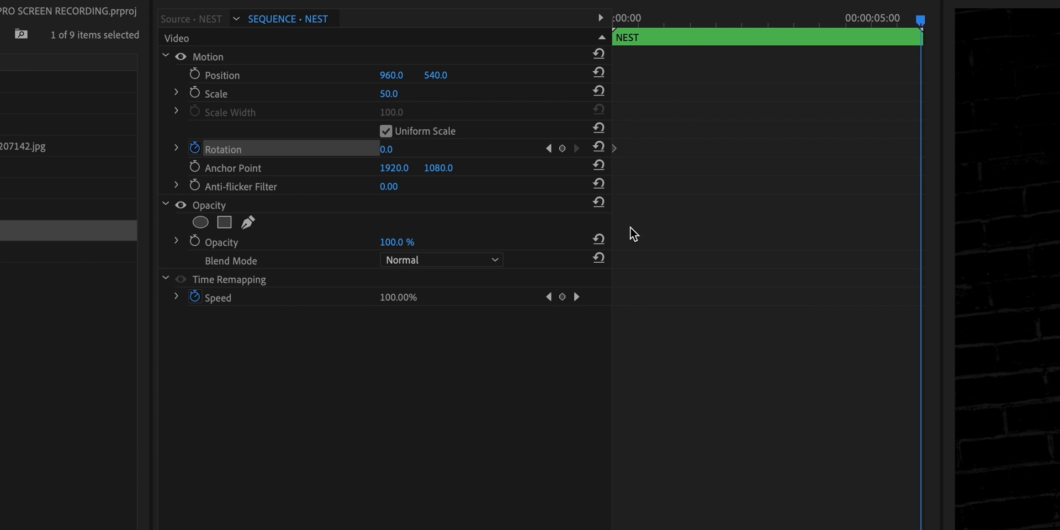
Keyframe the NEST clip's Rotation at 6 degrees.
{"action": "type", "text": "6"}
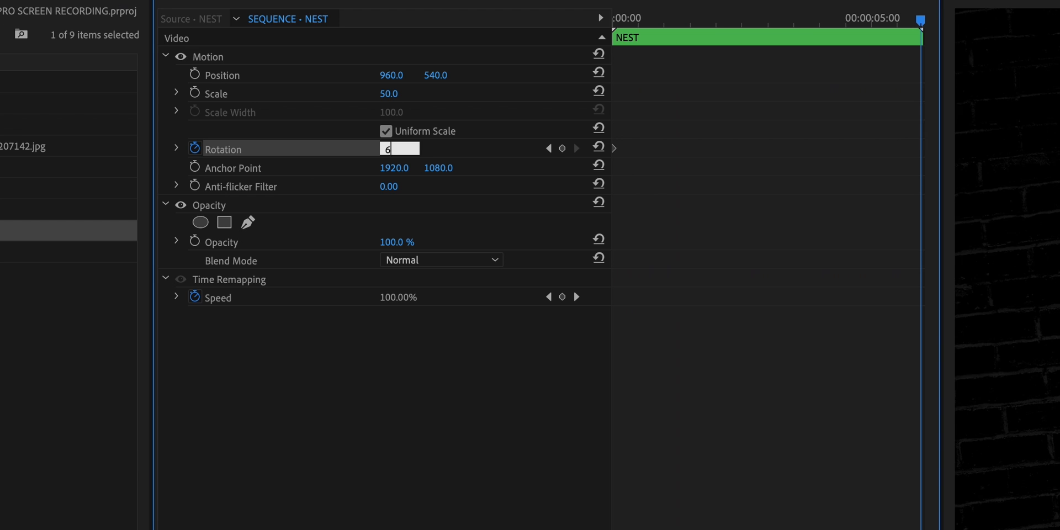